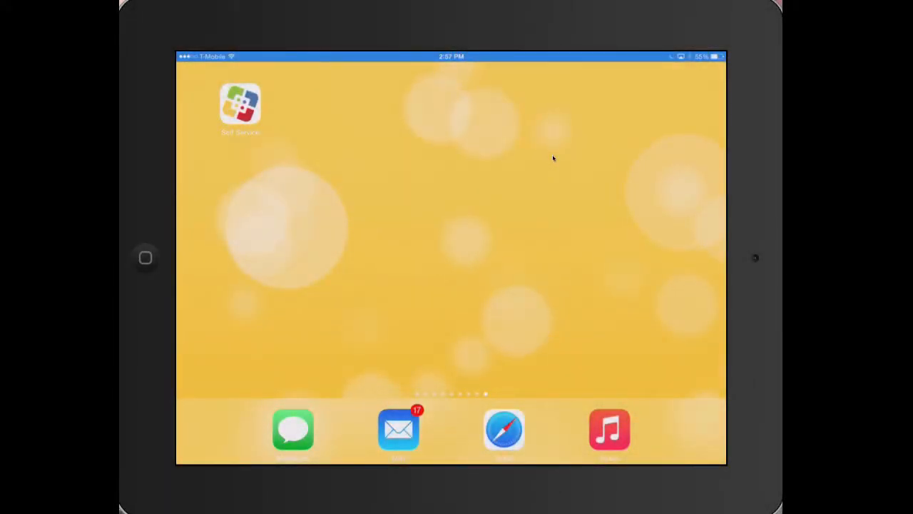
# Launch Self Service from the home screen to reach its App Store list
pyautogui.click(239, 106)
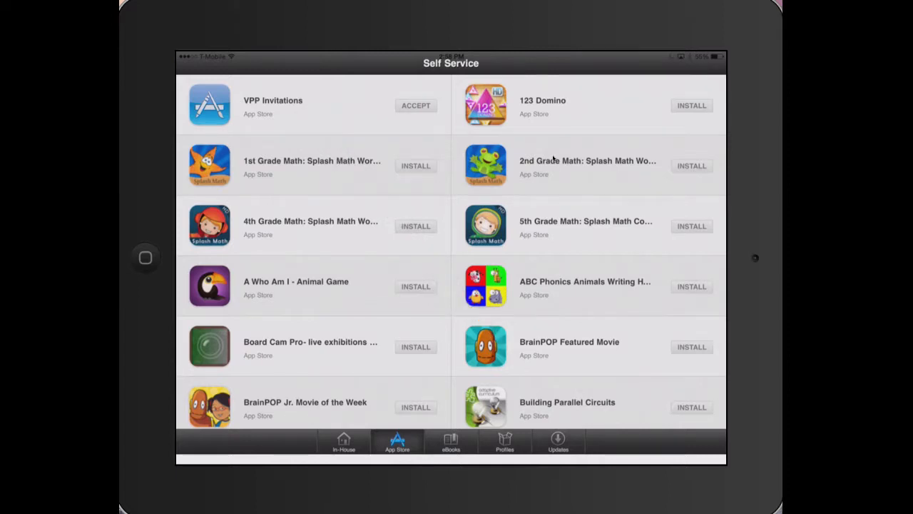
# Accept the ITS-Test-All entry under VPP Invitations, triggering the App Store sign-in prompt
pyautogui.click(416, 105)
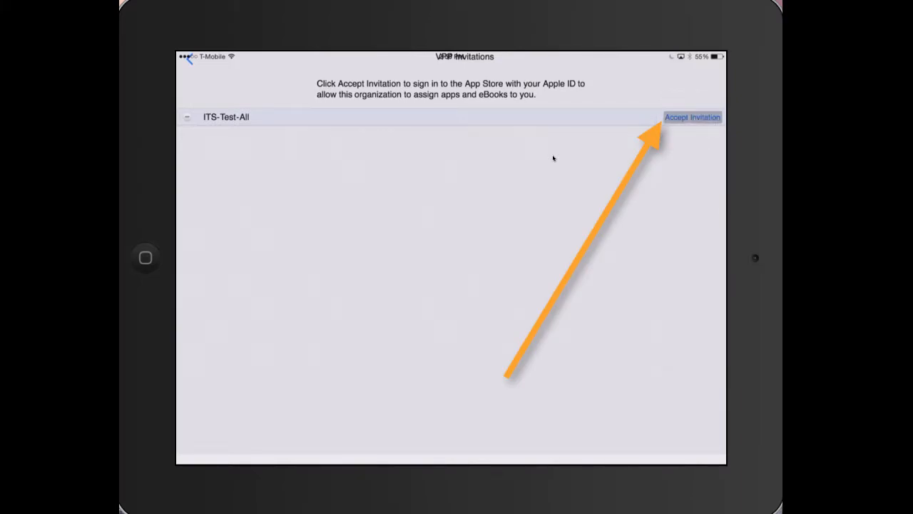
pyautogui.click(692, 117)
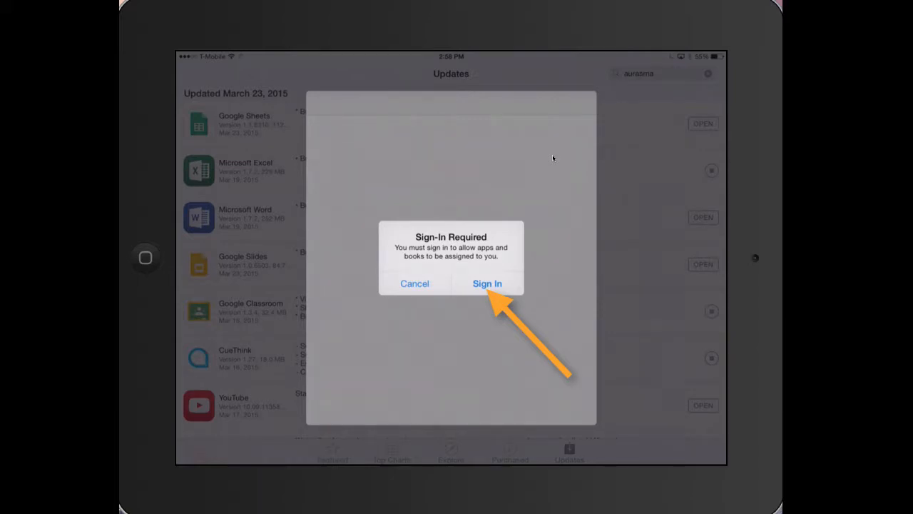
# Sign in to the App Store with the Apple ID password, bringing up the VPP terms
pyautogui.click(488, 282)
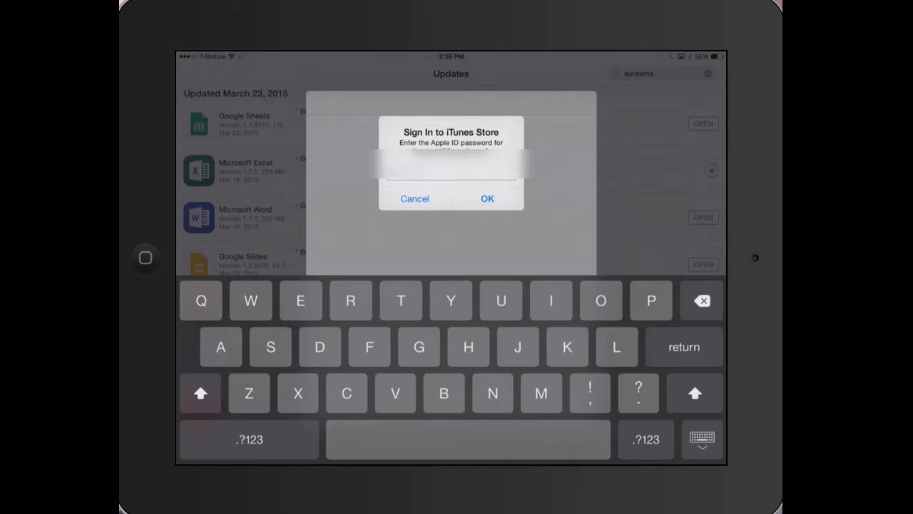
pyautogui.click(488, 198)
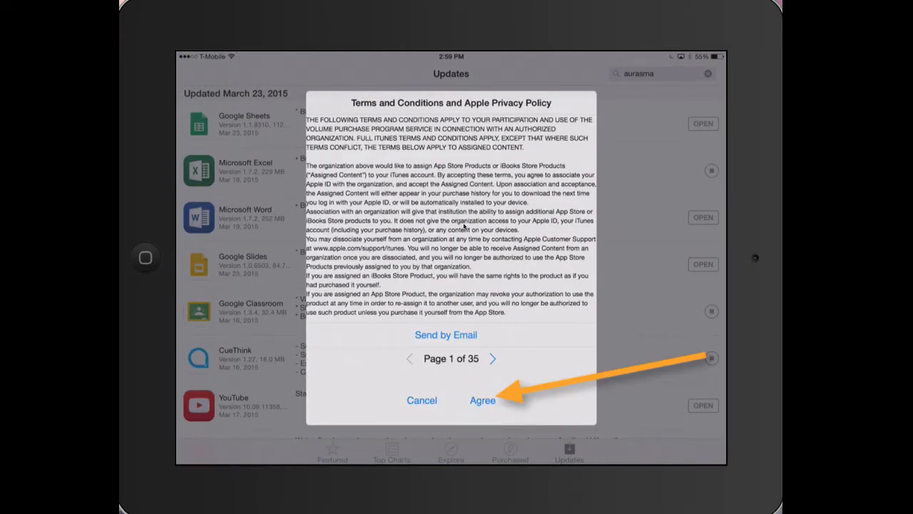
# Agree to the Terms and Conditions twice so the organization can assign apps and books
pyautogui.click(483, 400)
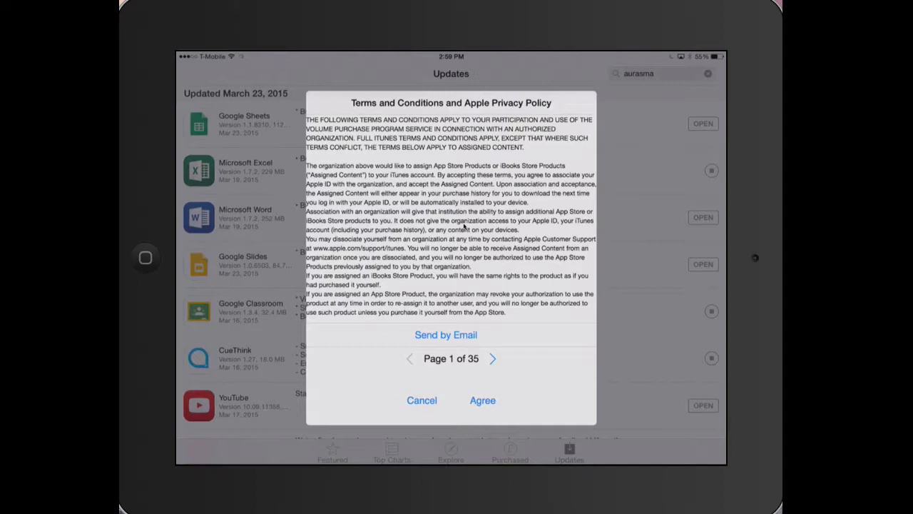
pyautogui.click(483, 399)
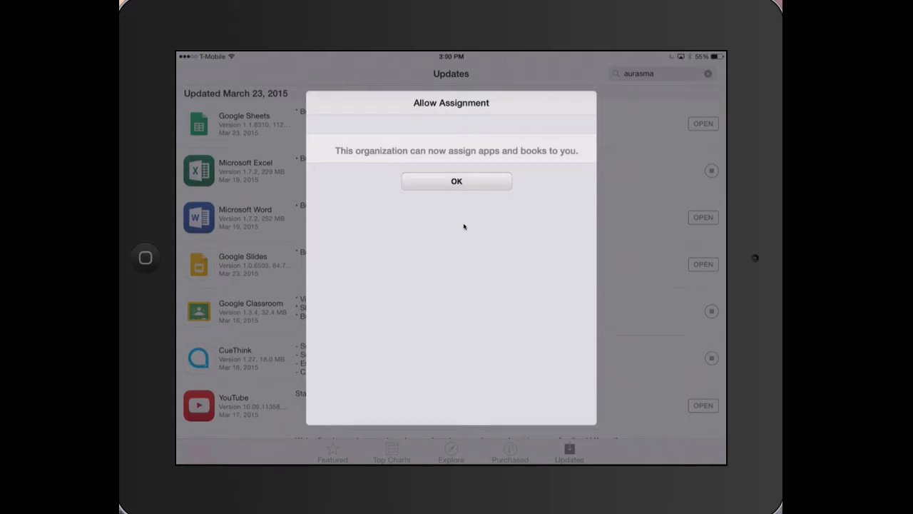
# Dismiss the Allow Assignment notice with OK and return to the Home Screen
pyautogui.click(456, 180)
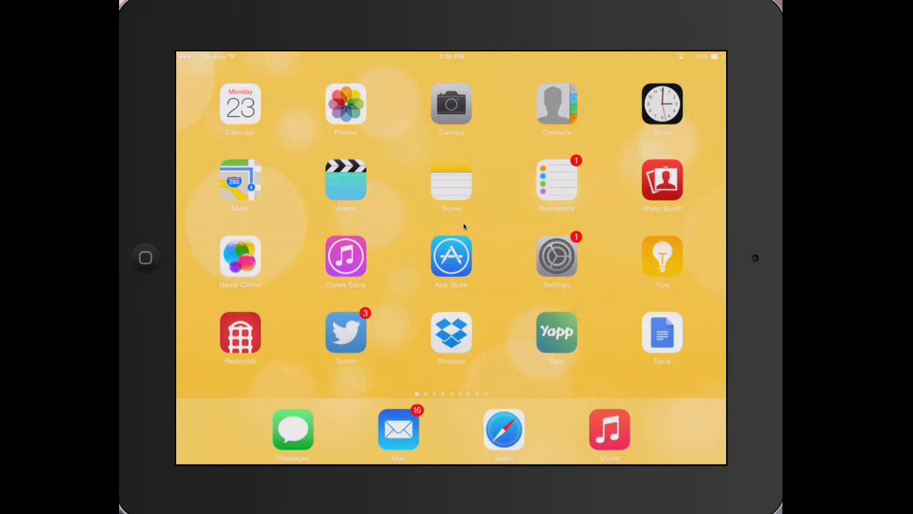
# Show the Purchased list of all iPad apps in the App Store and scroll through it
pyautogui.click(451, 256)
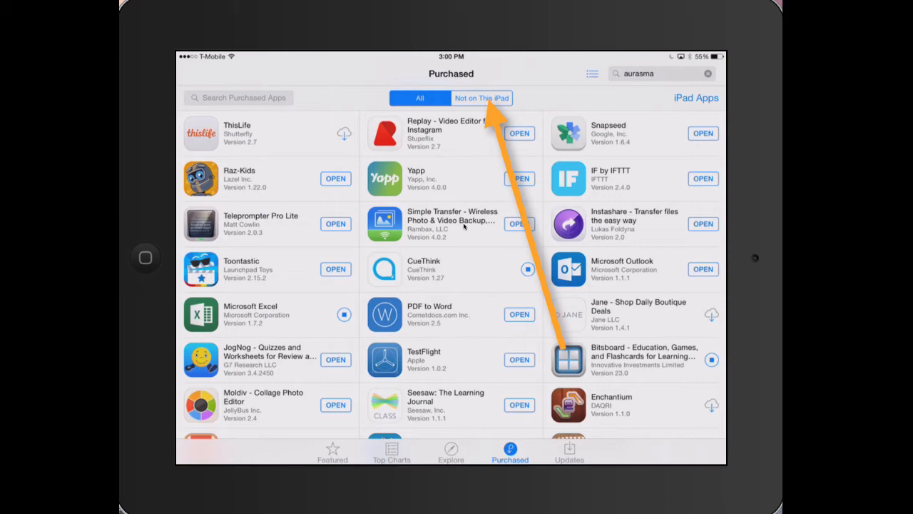
pyautogui.scroll(-3)
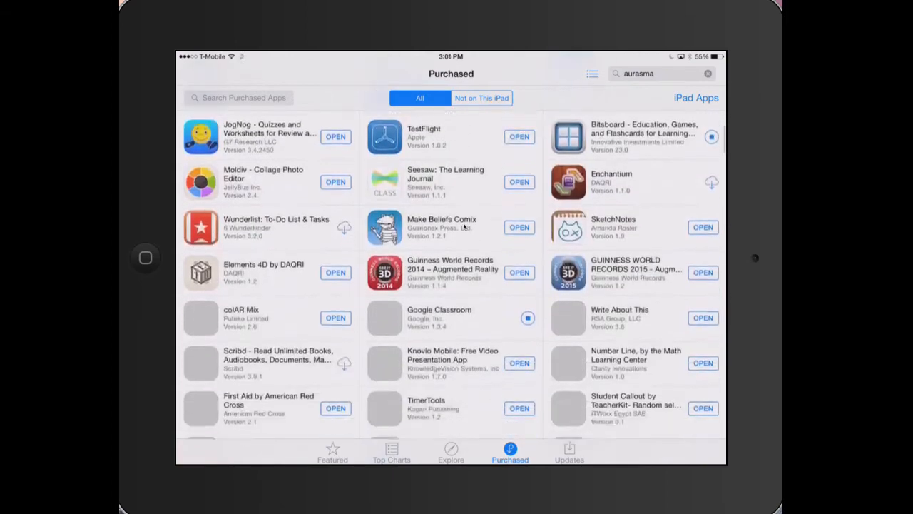